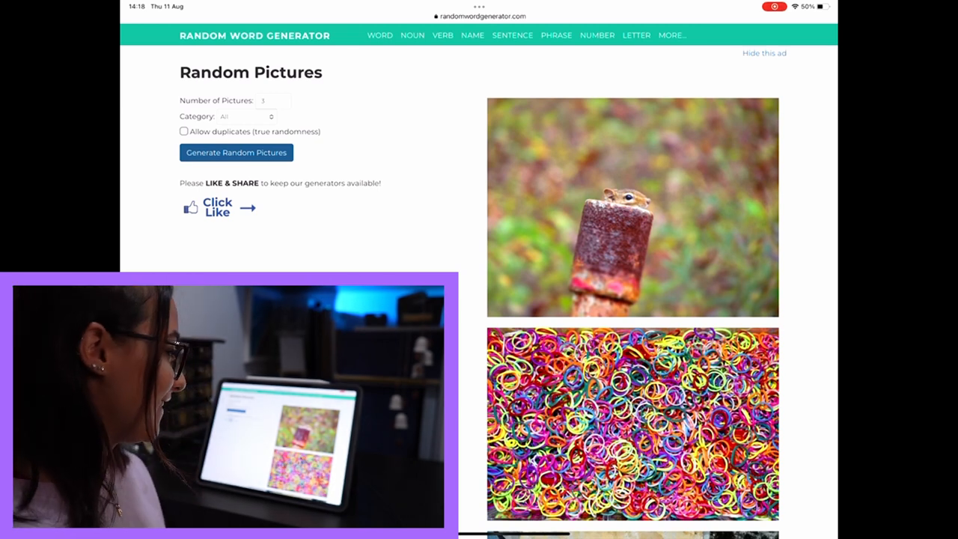
Scroll down through the reference collage and its teal, cream and red palette
scroll(down, 3)
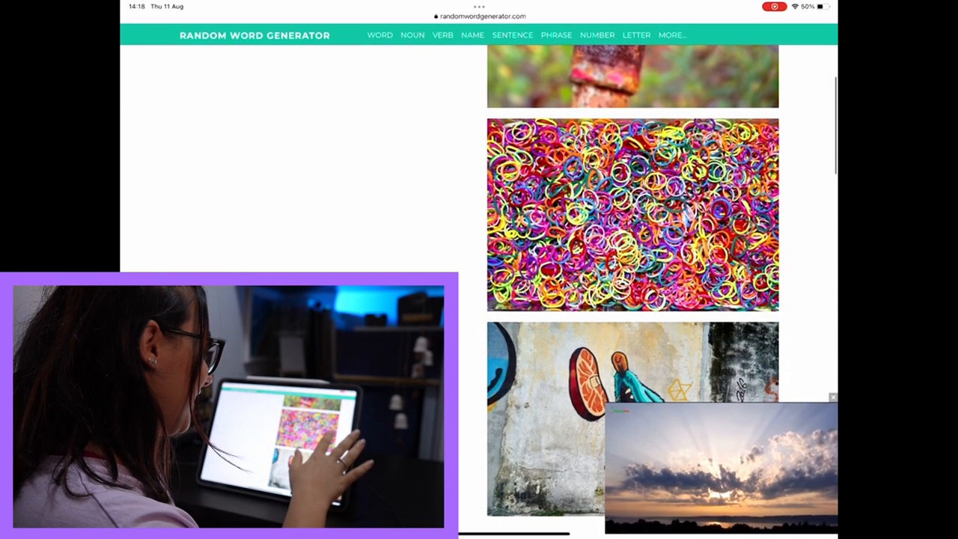
scroll(down, 3)
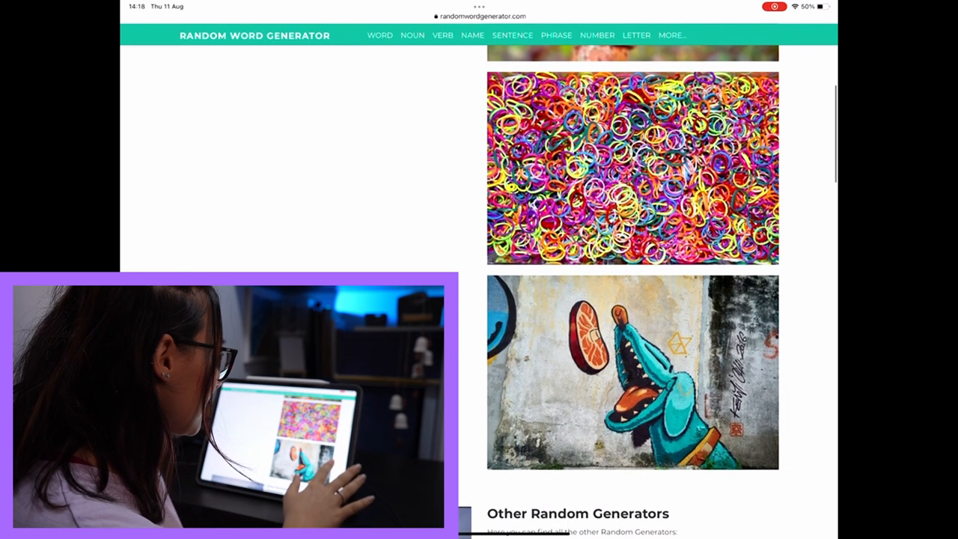
scroll(down, 3)
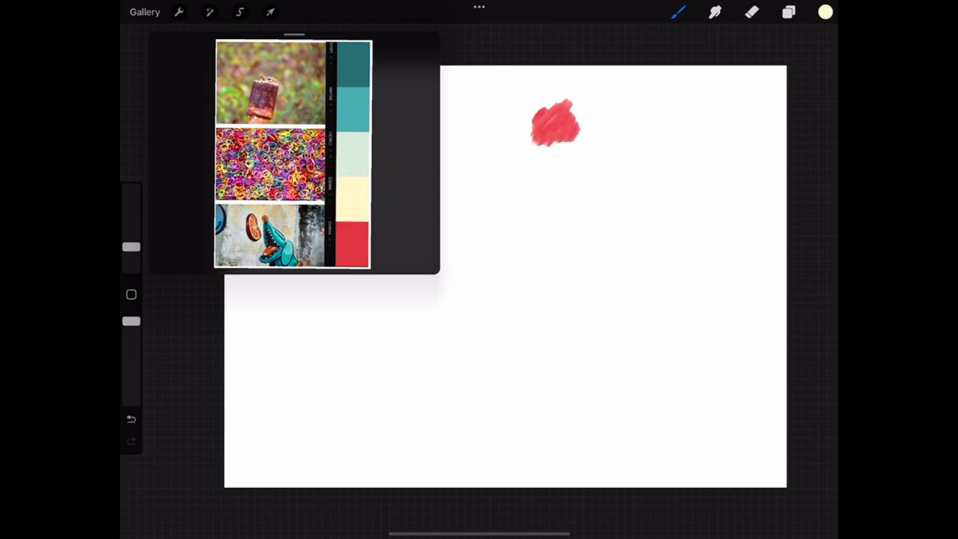
drag(580, 123, 614, 127)
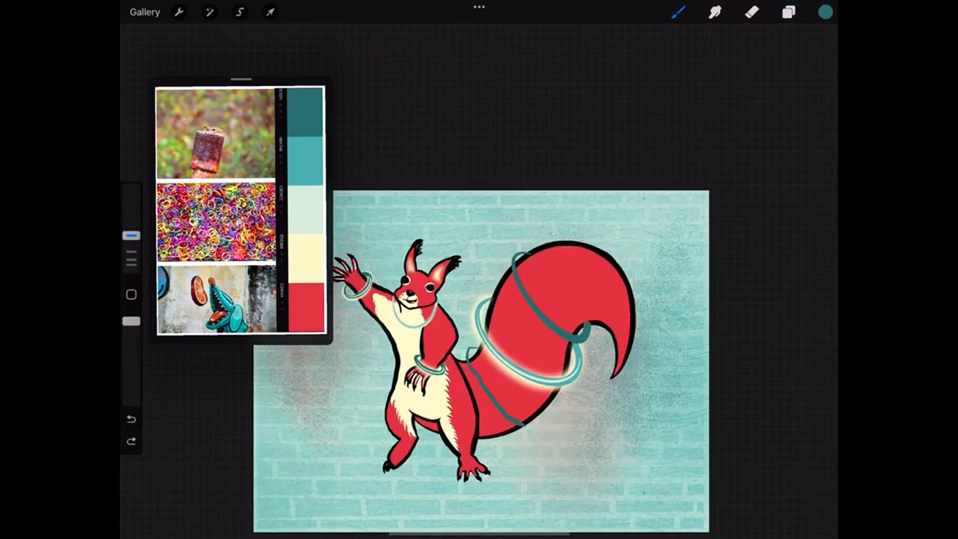
Draw a teal elliptical ring looping around the squirrel's tail
drag(467, 356, 546, 423)
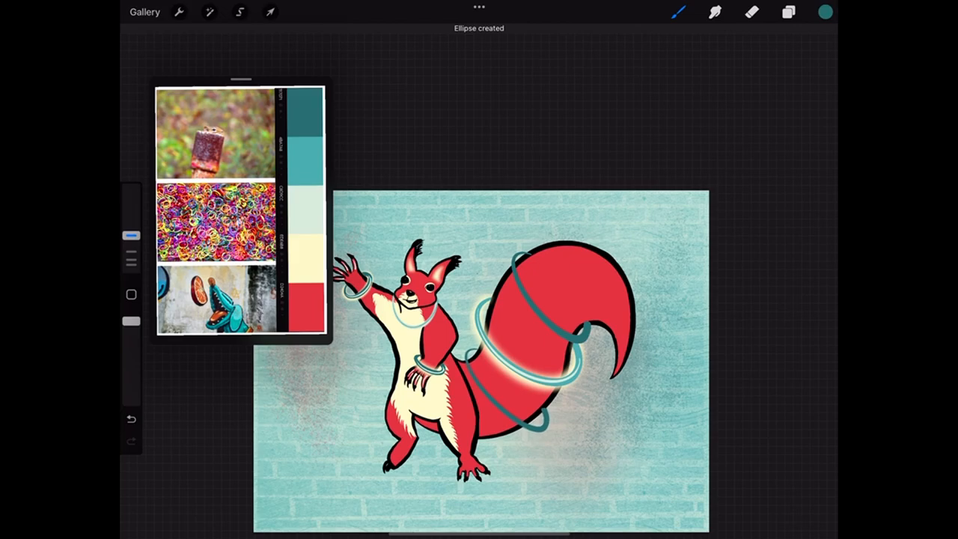